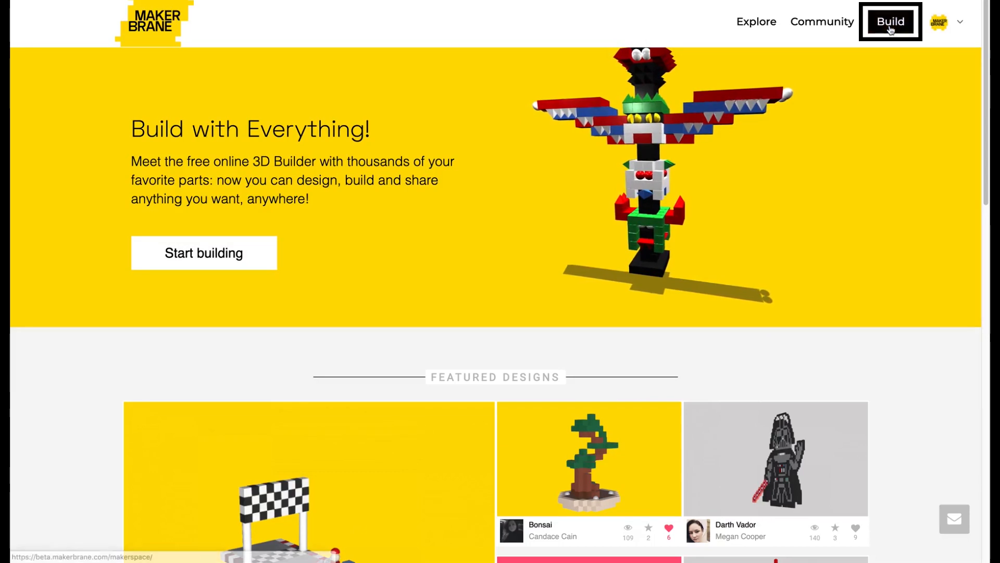
Step: Enter the Build area and choose the Voxel Art theme
left_click(889, 21)
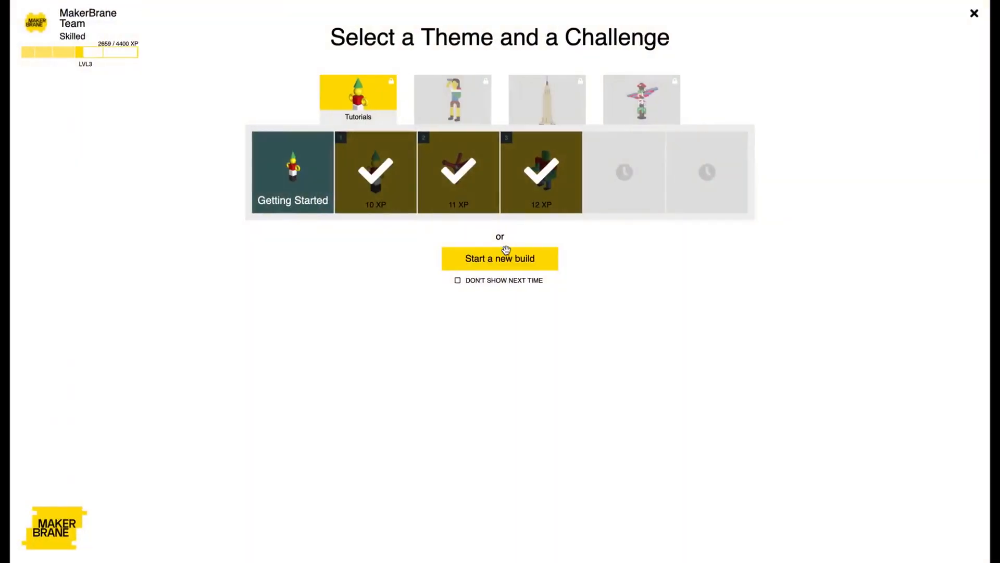
mouse_move(604, 389)
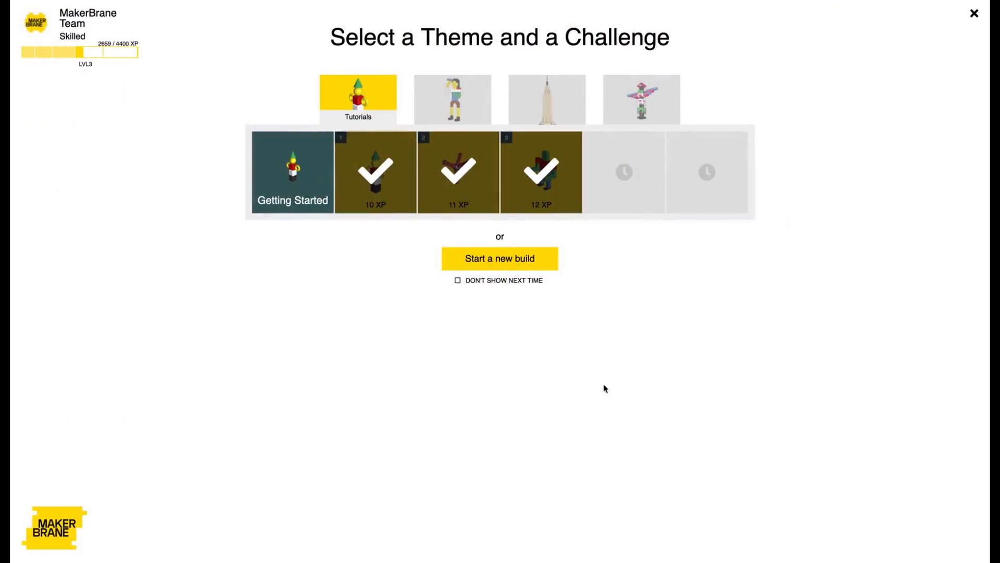
left_click(452, 100)
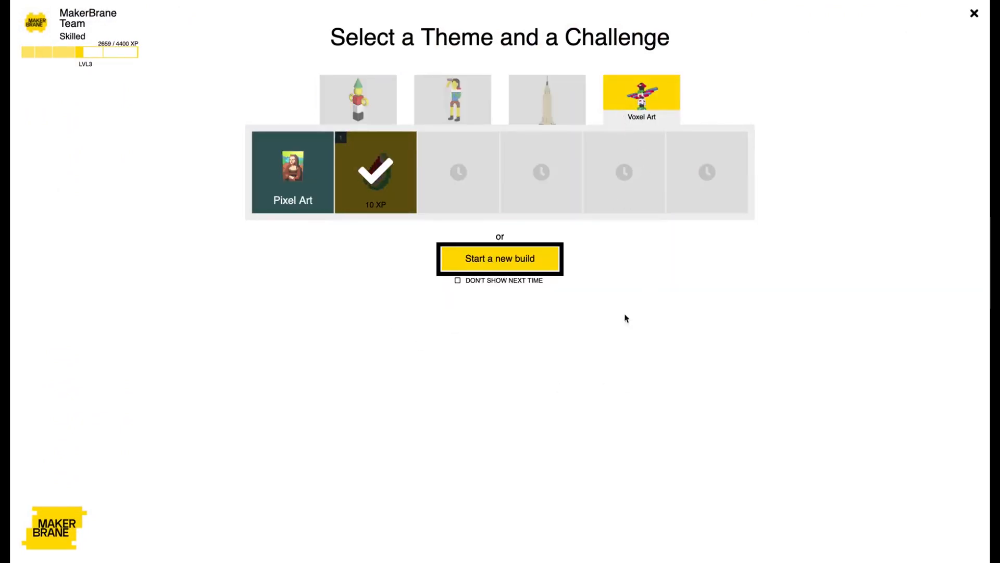
Step: Start a new blank build and browse the parts panel to Basic Blocks
left_click(499, 259)
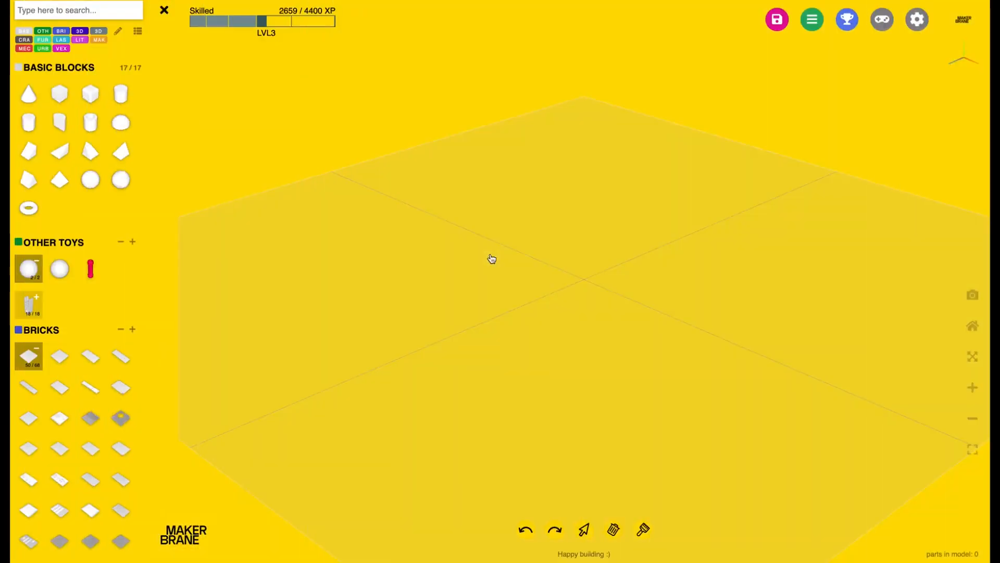
mouse_move(687, 330)
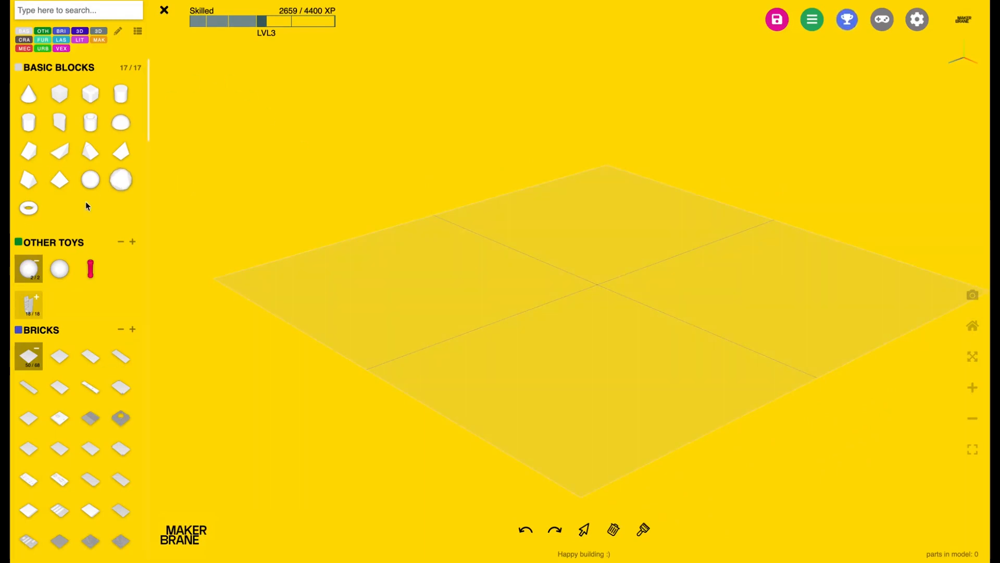
scroll("down", 3)
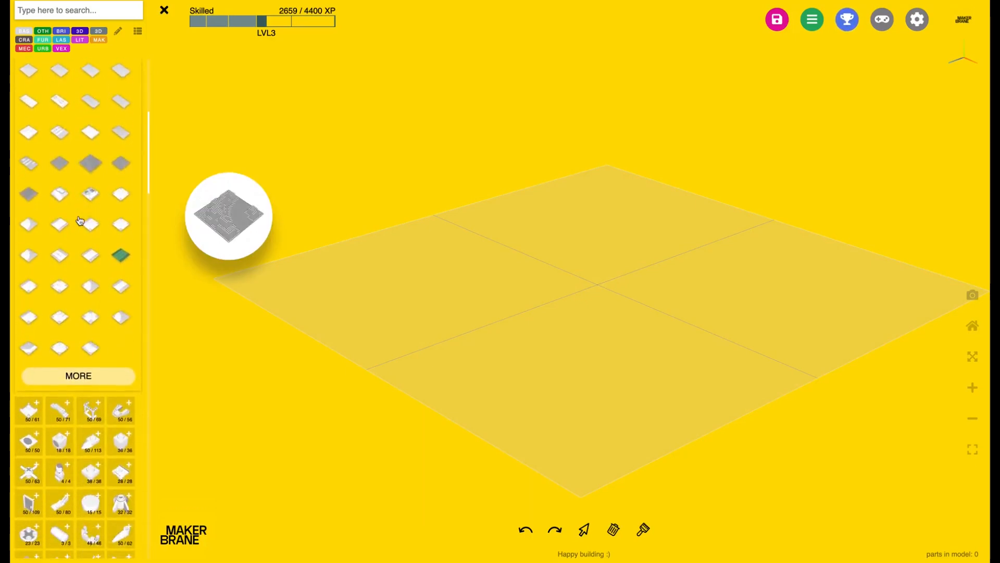
scroll("down", 3)
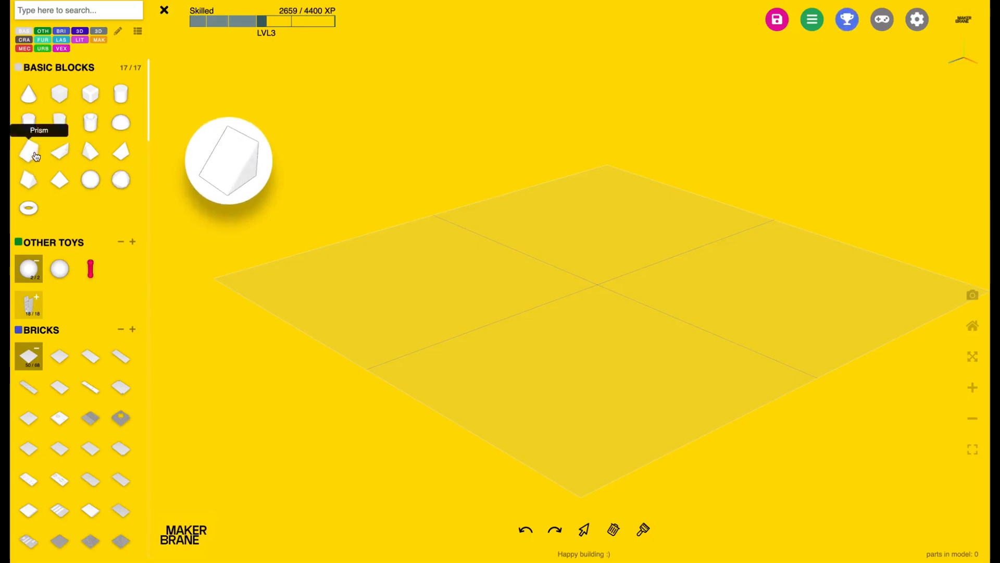
Step: Place a row of six white Prism blocks on the plate and orbit to view them
left_click(28, 151)
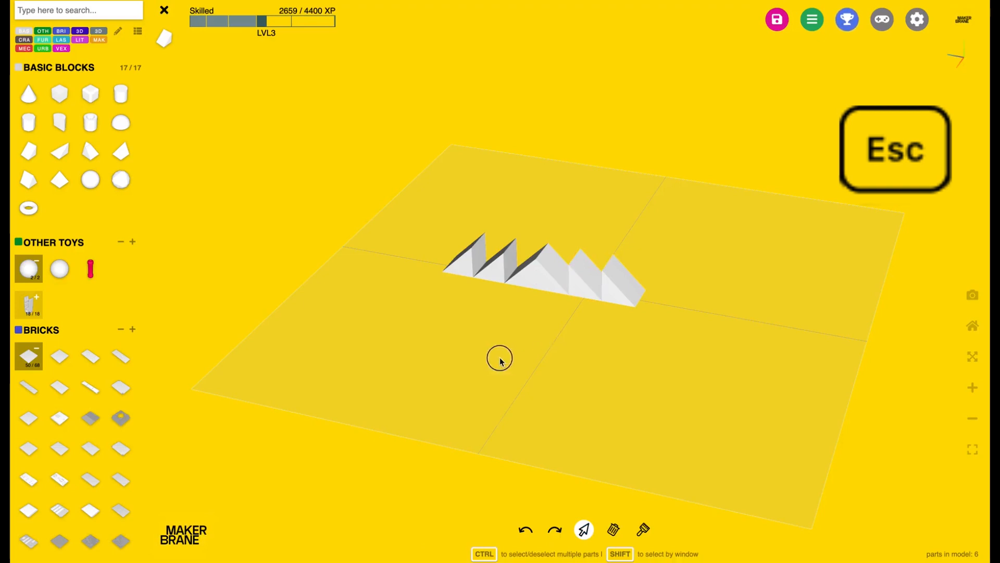
left_click_drag(500, 357, 575, 355)
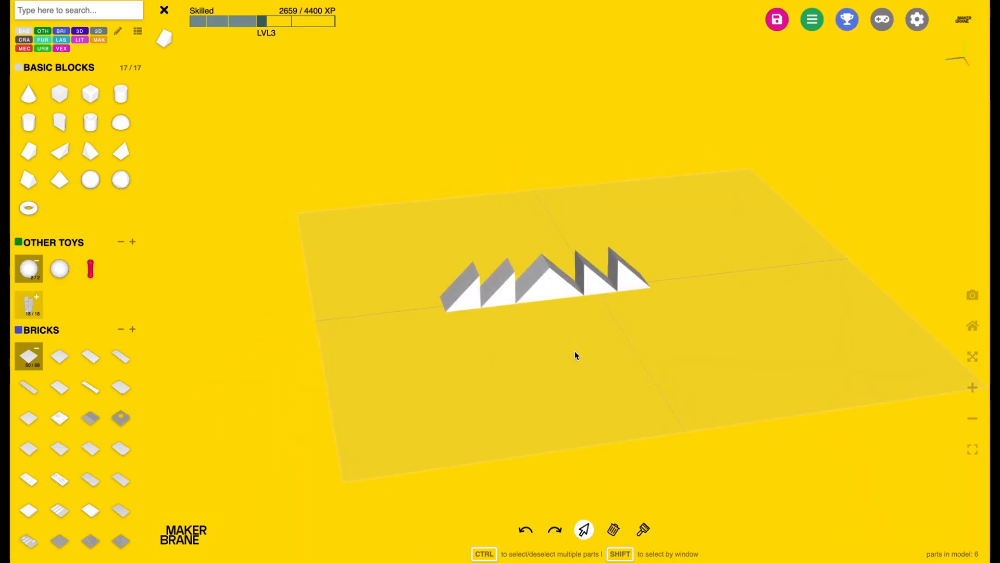
Step: Straighten the six prisms into one evenly aligned row along the plate's centre line
left_click(555, 283)
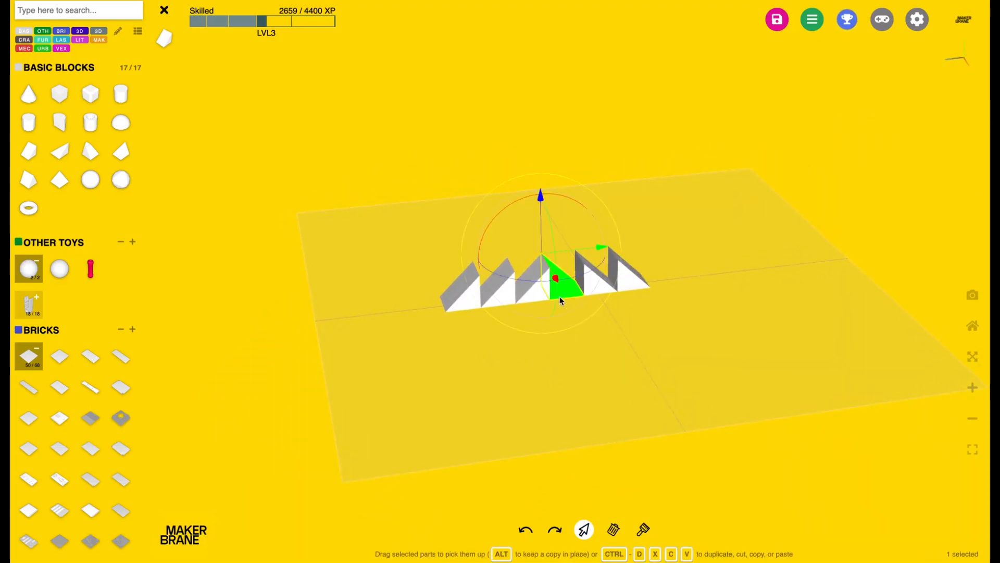
left_click(541, 377)
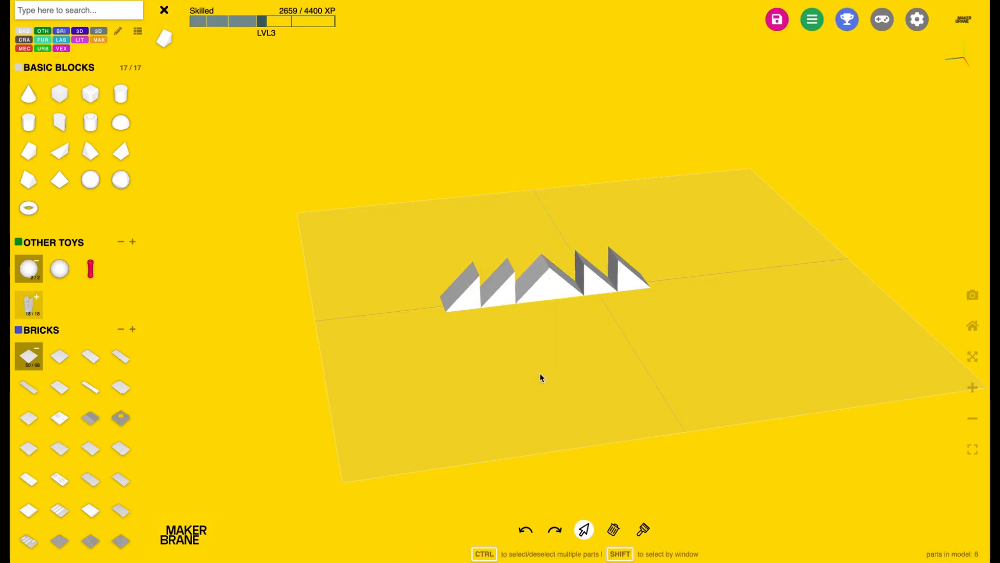
mouse_move(696, 387)
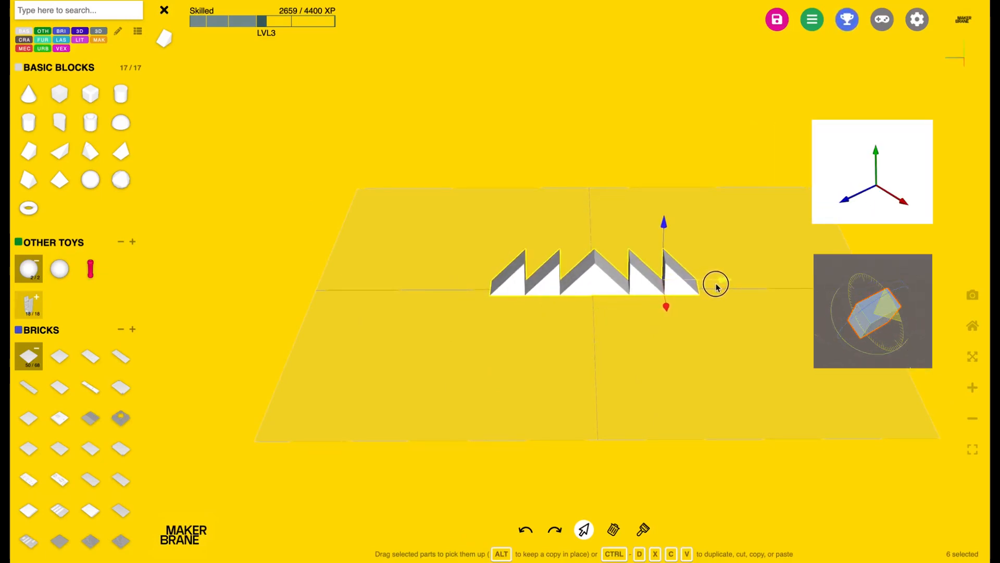
left_click(594, 430)
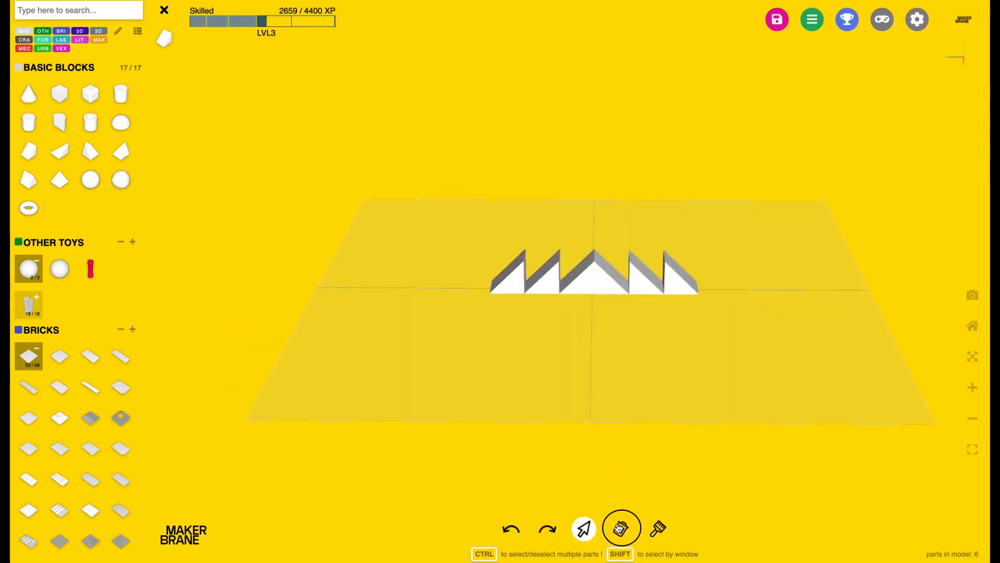
Step: Delete the outer prisms leaving three, painted green, tan, green
left_click(621, 528)
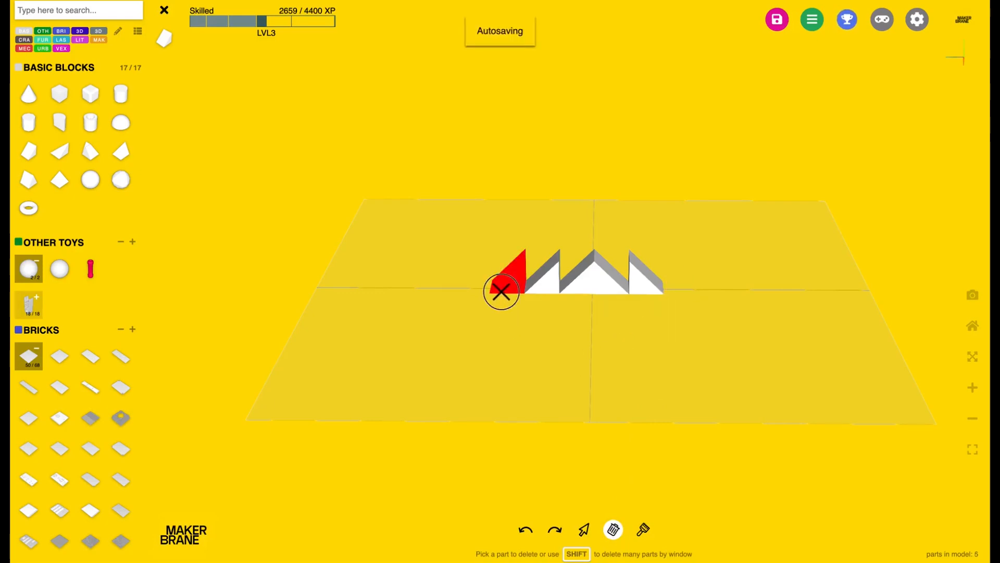
left_click(502, 291)
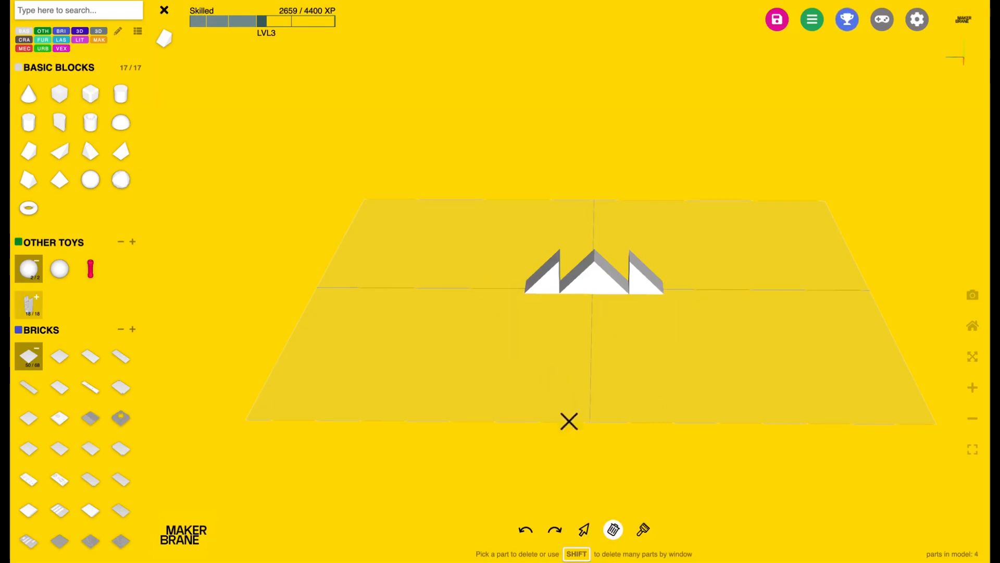
left_click(655, 528)
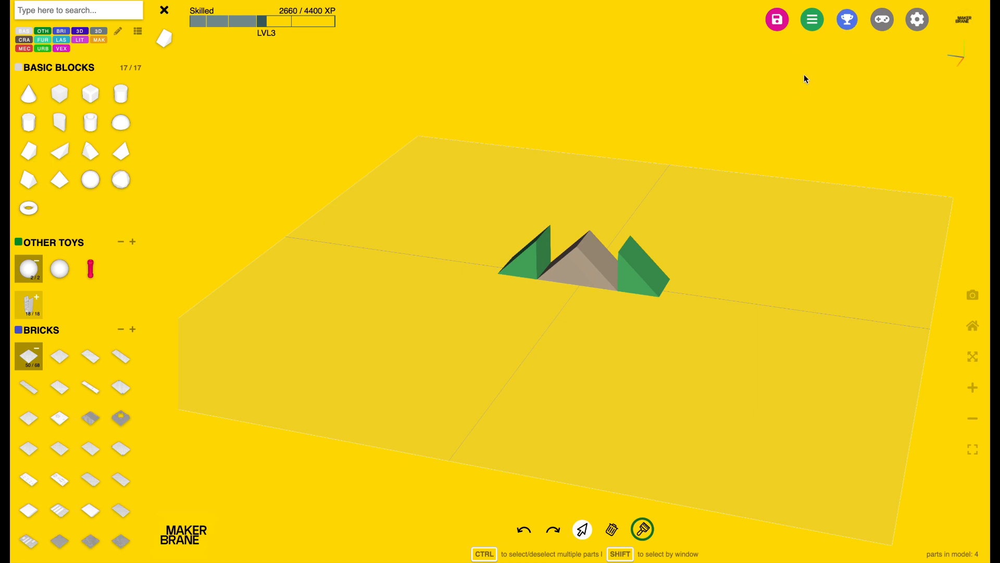
Step: Save the model under the name 'mountains'
left_click(812, 19)
type("mo")
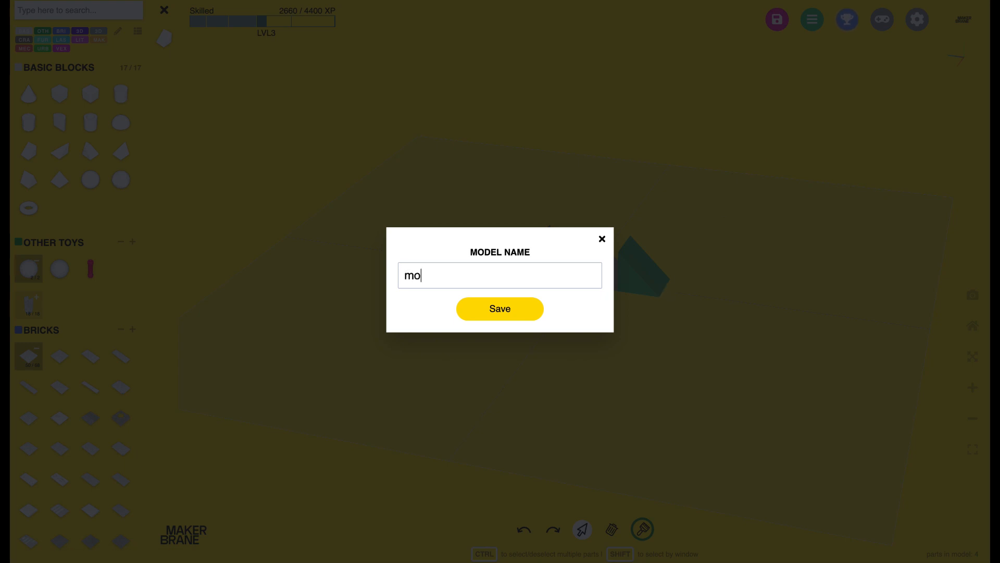
type("unta")
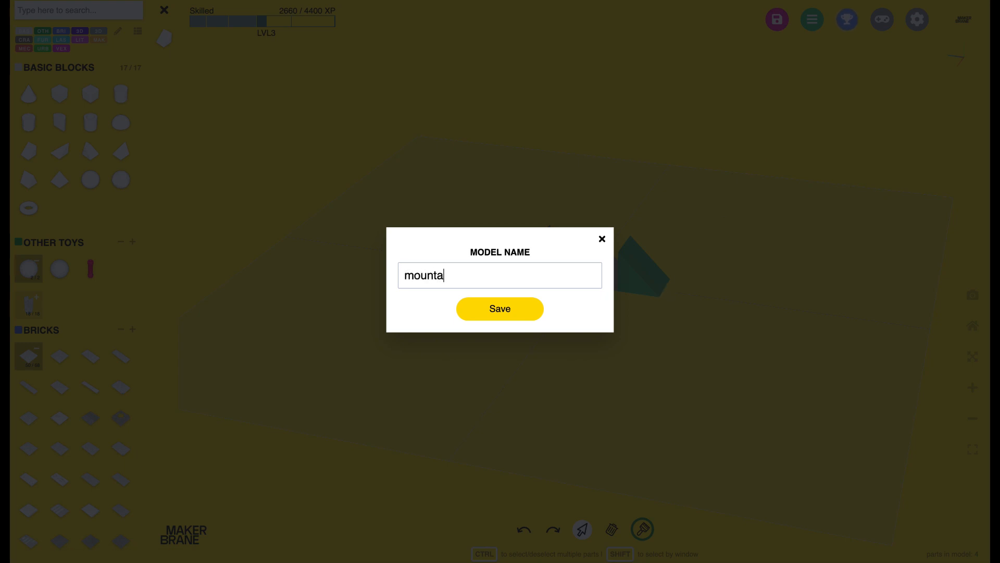
type("ins")
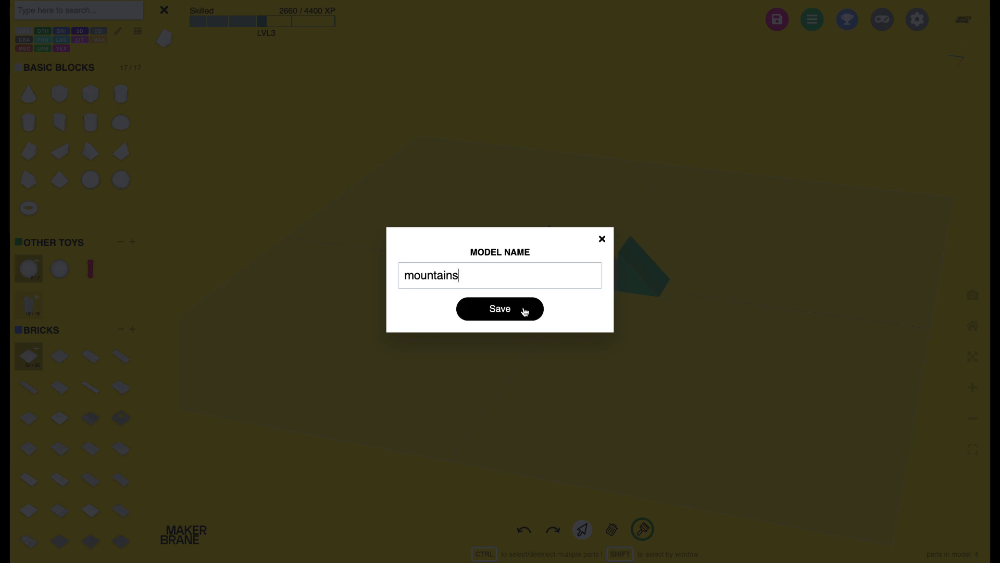
left_click(499, 308)
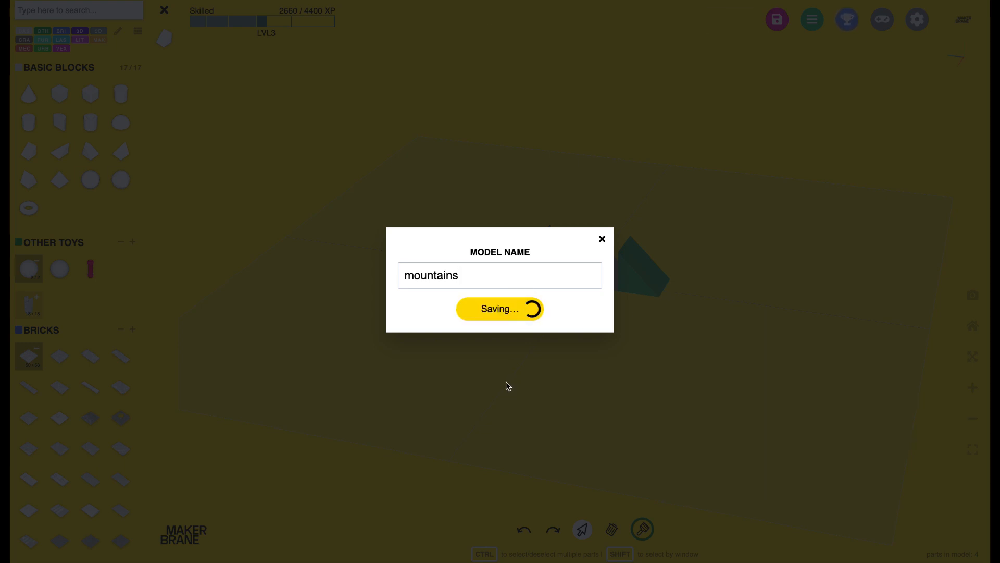